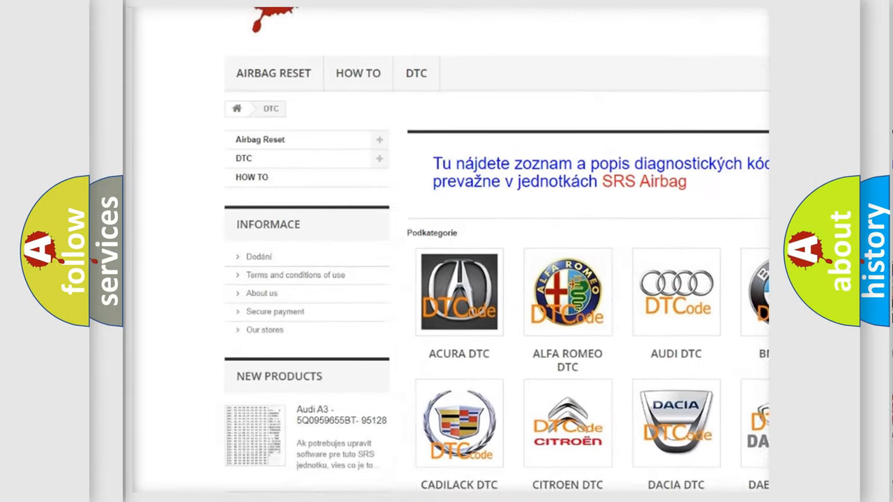
{"action": "scroll", "scroll_direction": "down", "scroll_amount": 3}
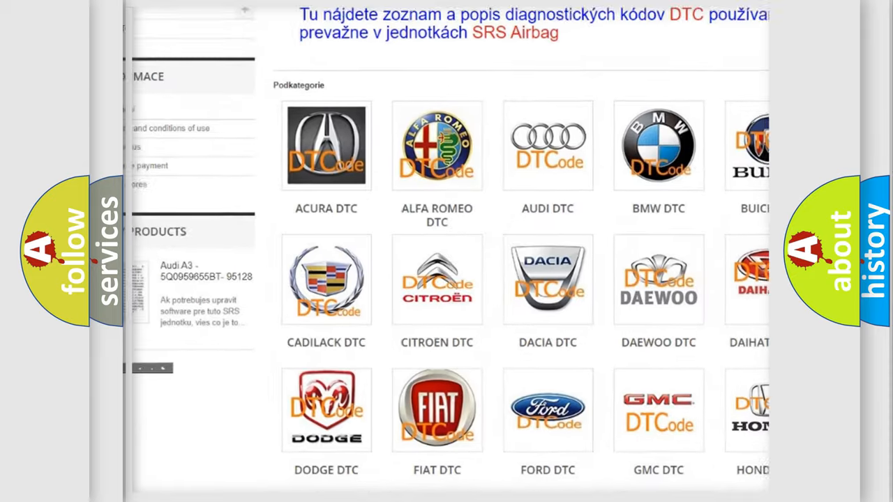
{"action": "scroll", "scroll_direction": "down", "scroll_amount": 3}
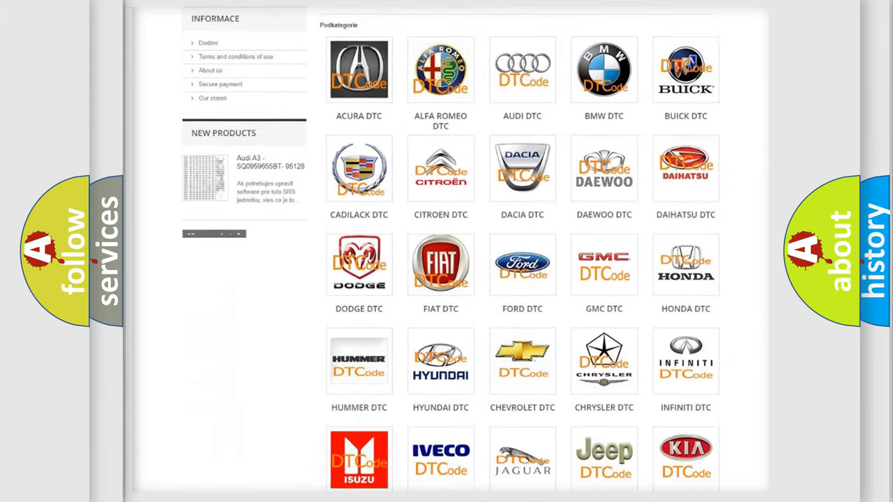
{"action": "scroll", "scroll_direction": "down", "scroll_amount": 3}
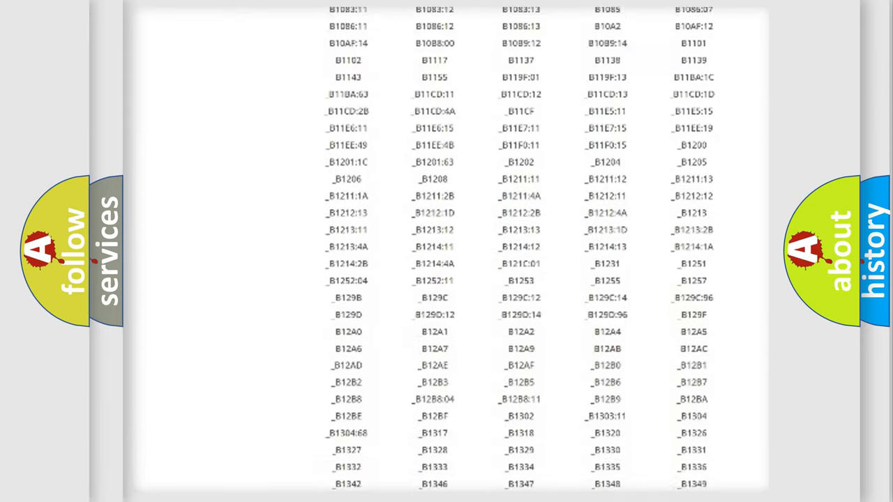
{"action": "scroll", "scroll_direction": "down", "scroll_amount": 3}
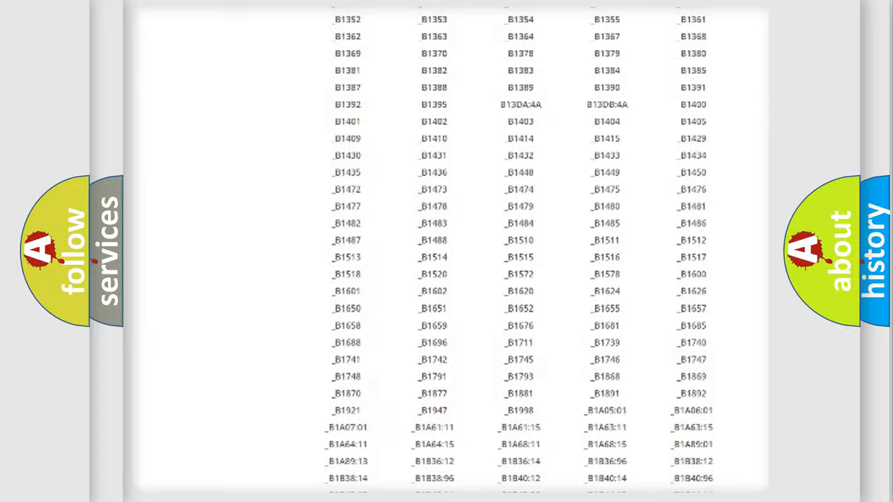